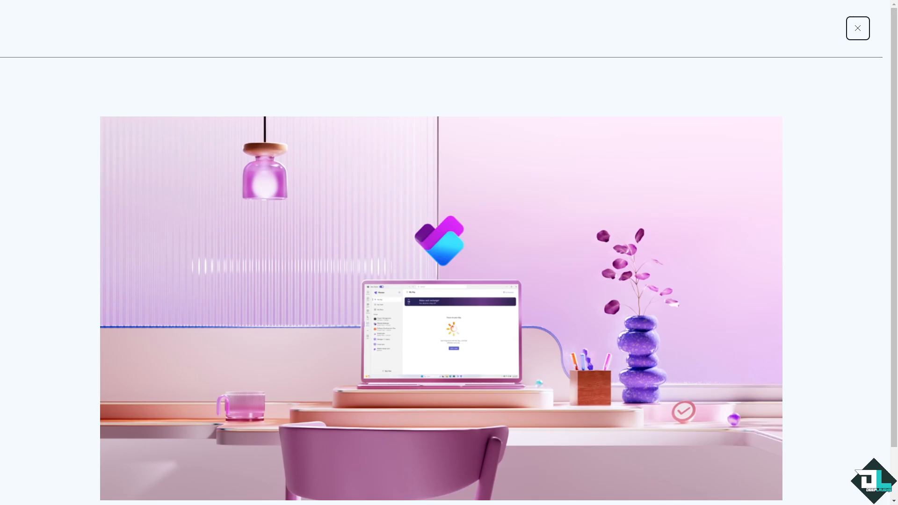
Step: Dismiss the intro video overlay and launch the Planner web app
click(858, 28)
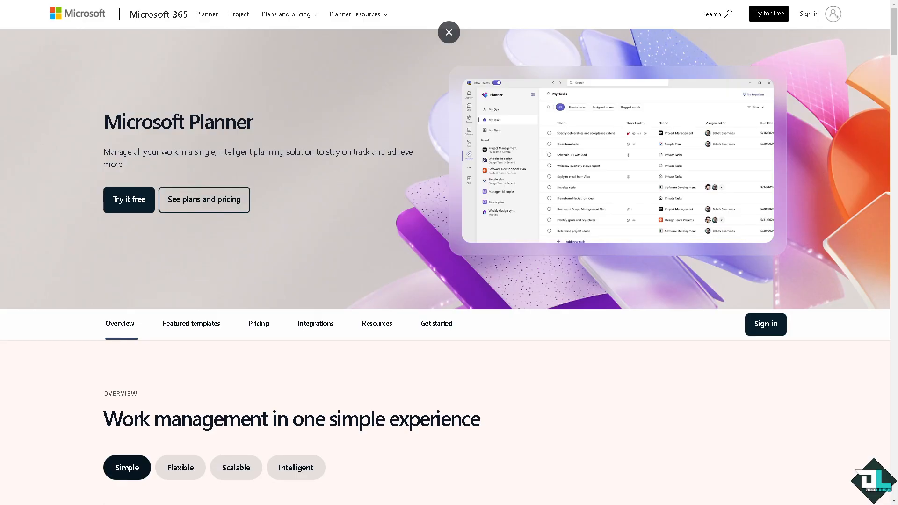
mouse_move(797, 11)
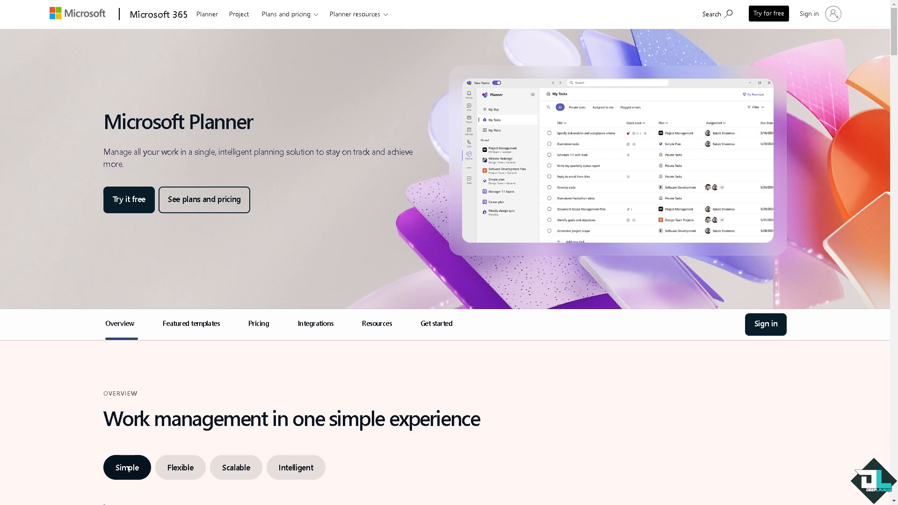
mouse_move(213, 244)
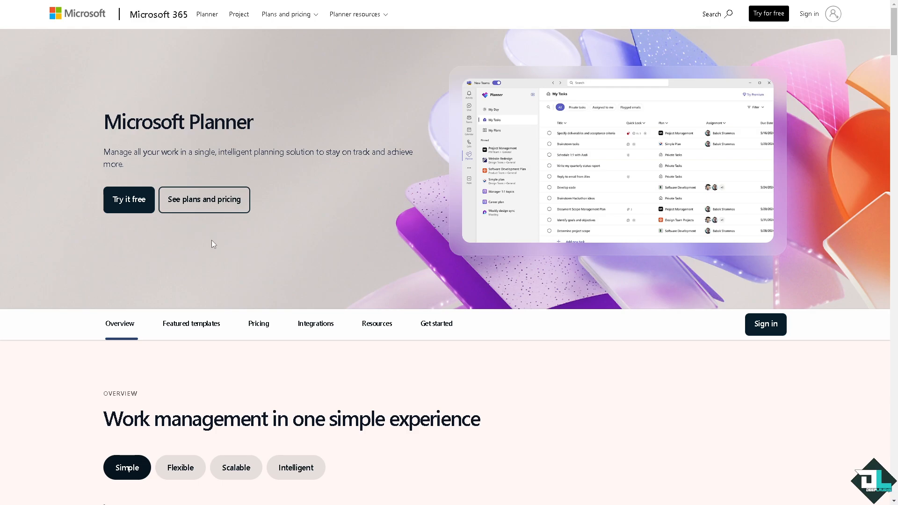
click(129, 199)
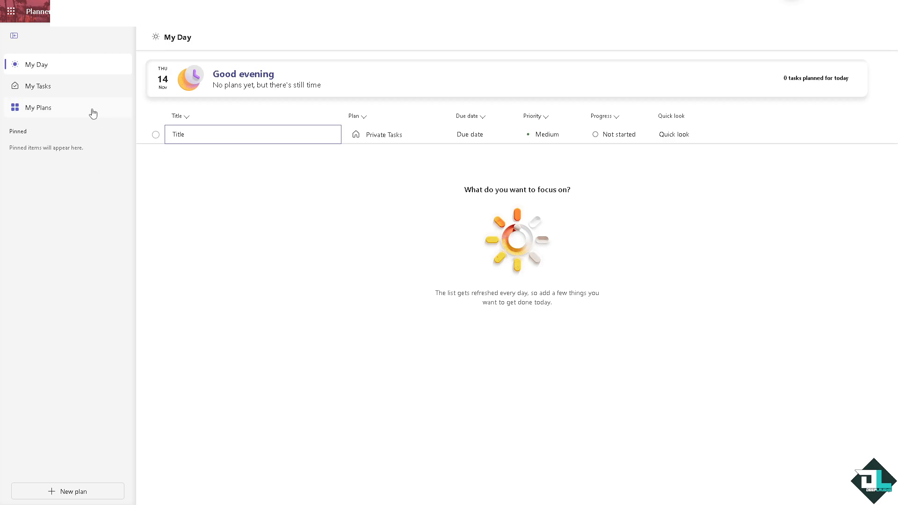
mouse_move(49, 111)
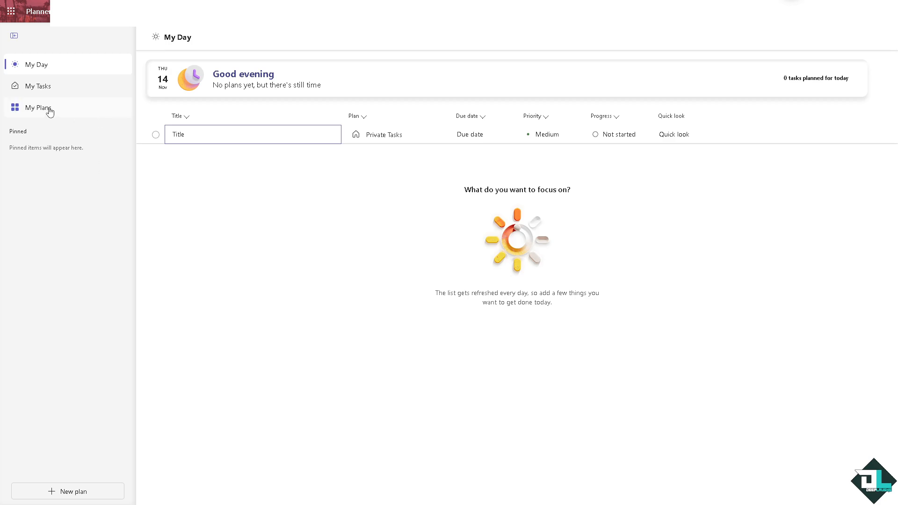
Step: Go to My Plans from the left navigation
click(37, 107)
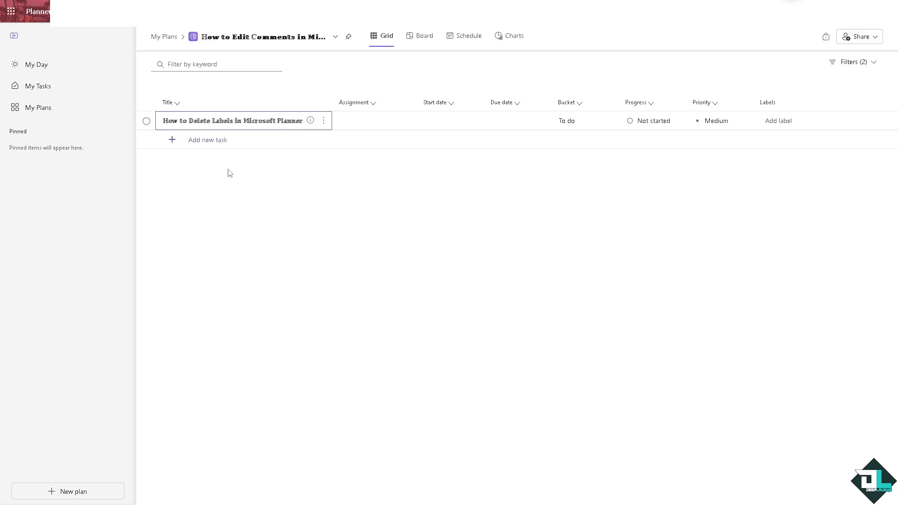
Step: Open the plan and the full details of the 'How to Edit Comments' task via its More menu
click(240, 120)
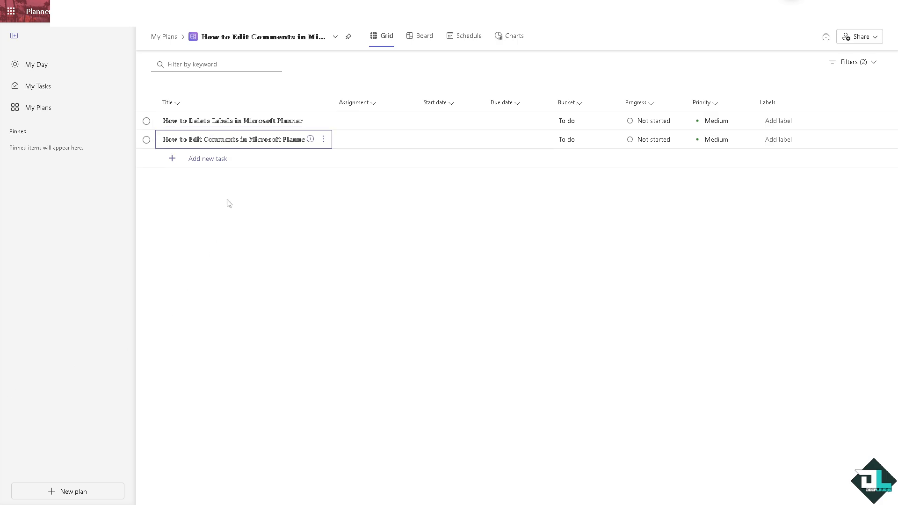
click(323, 140)
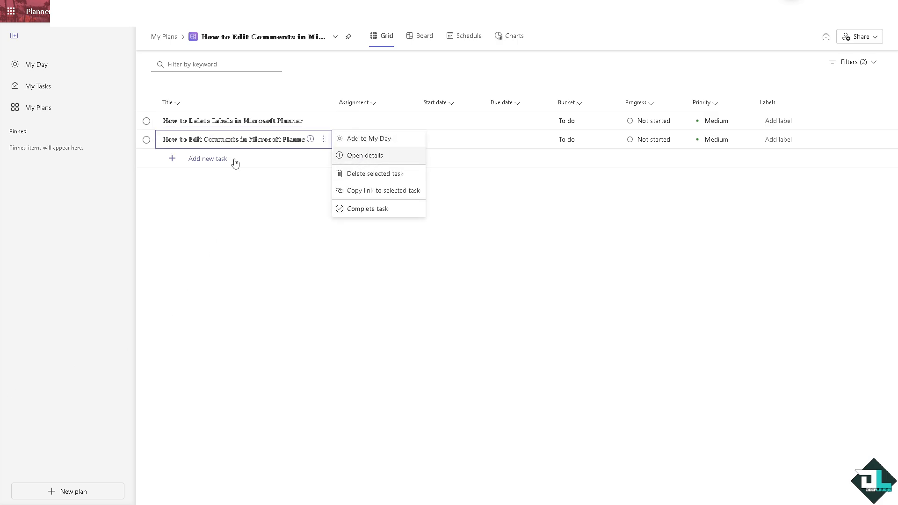
click(363, 155)
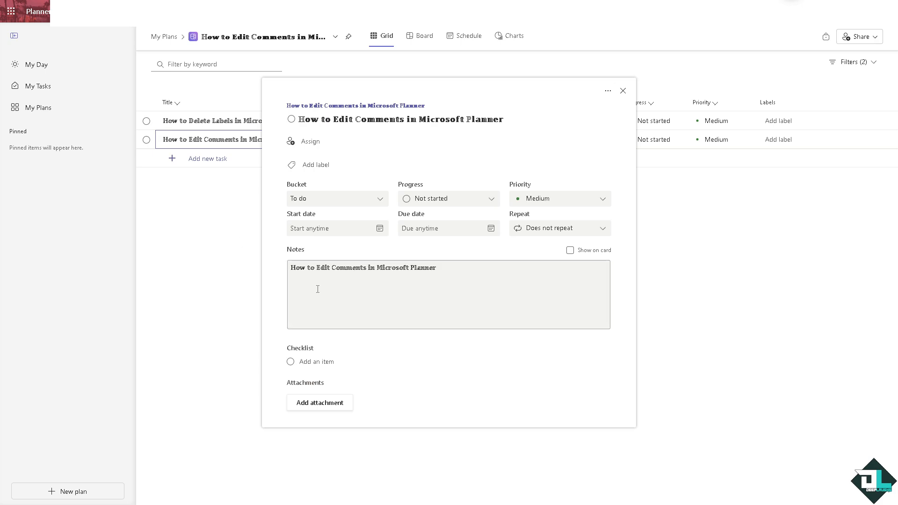
mouse_move(338, 299)
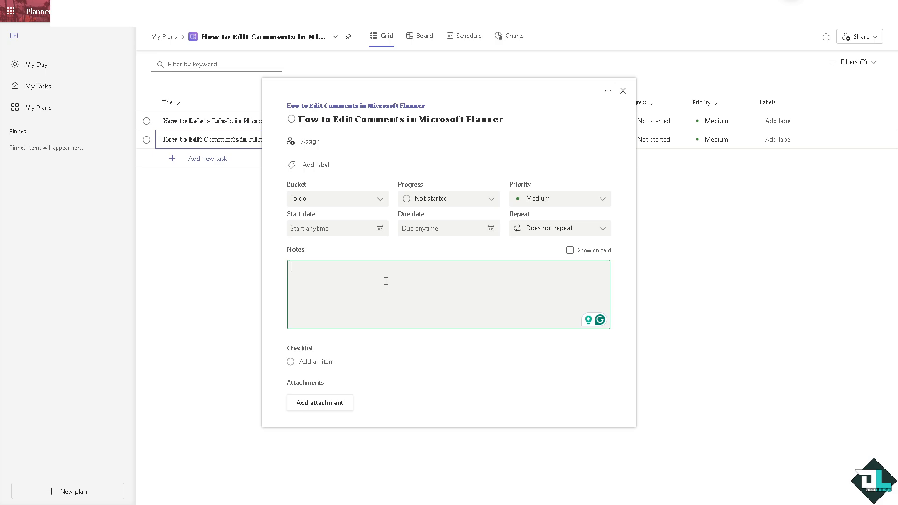
Step: Replace the Notes text with 'EDITED COMMENT'
text(COM)
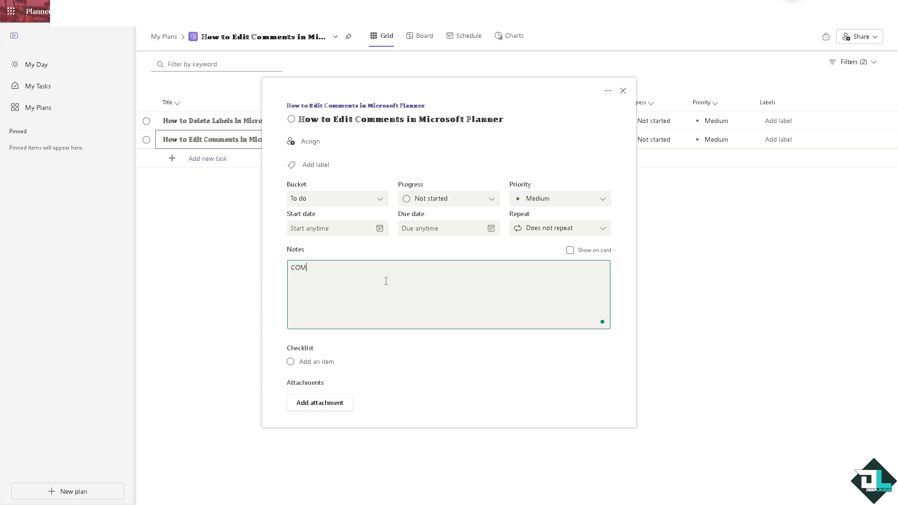
text(EDIT)
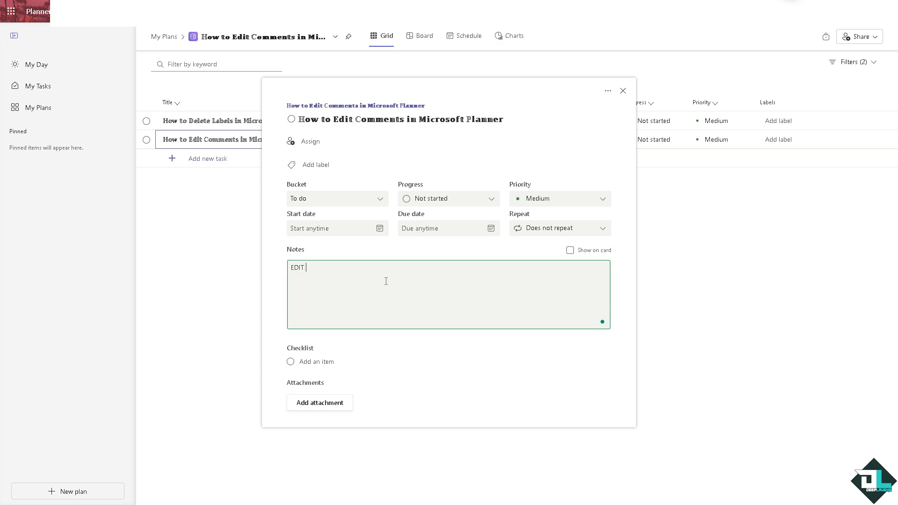
text(COMMENT)
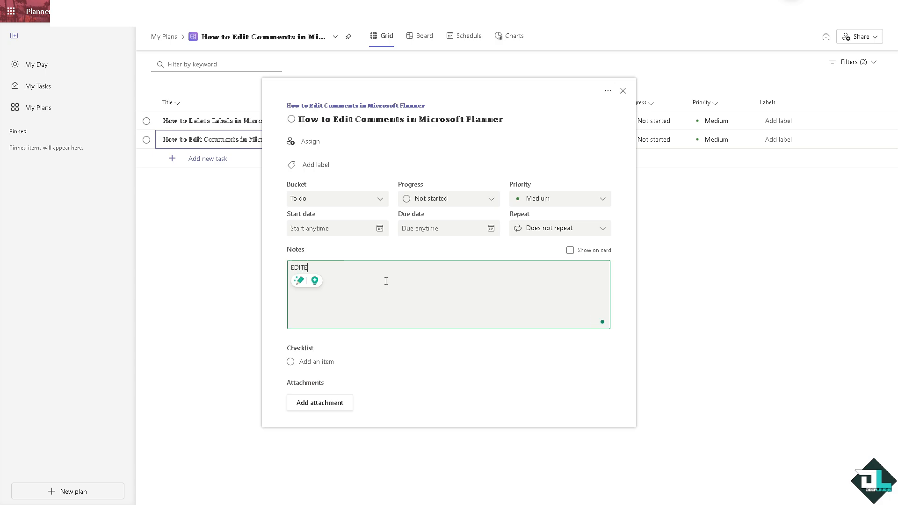
text(D COMMENT)
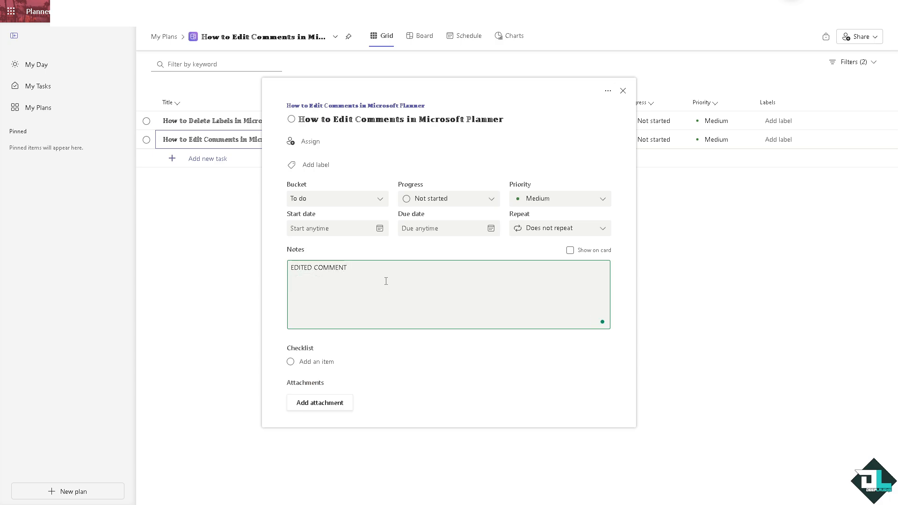
Step: Tick 'Show on card' for the notes and close the task details
click(570, 251)
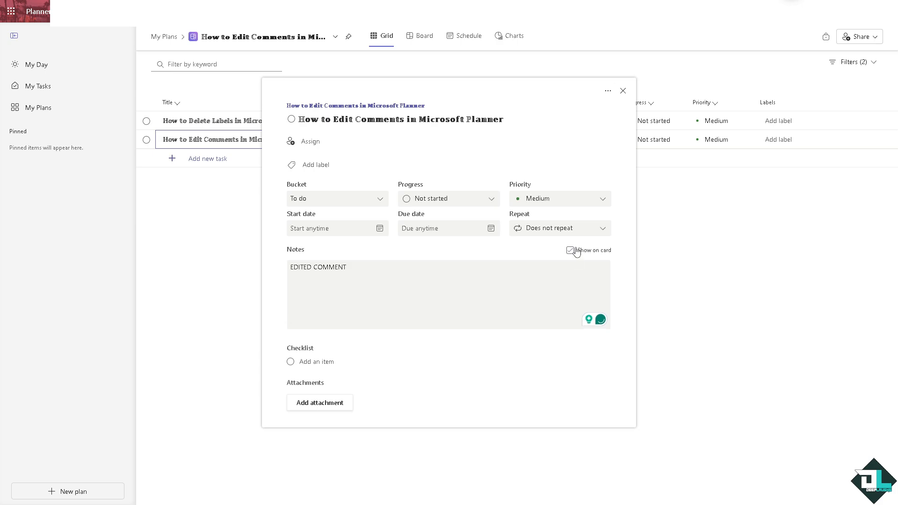
click(569, 251)
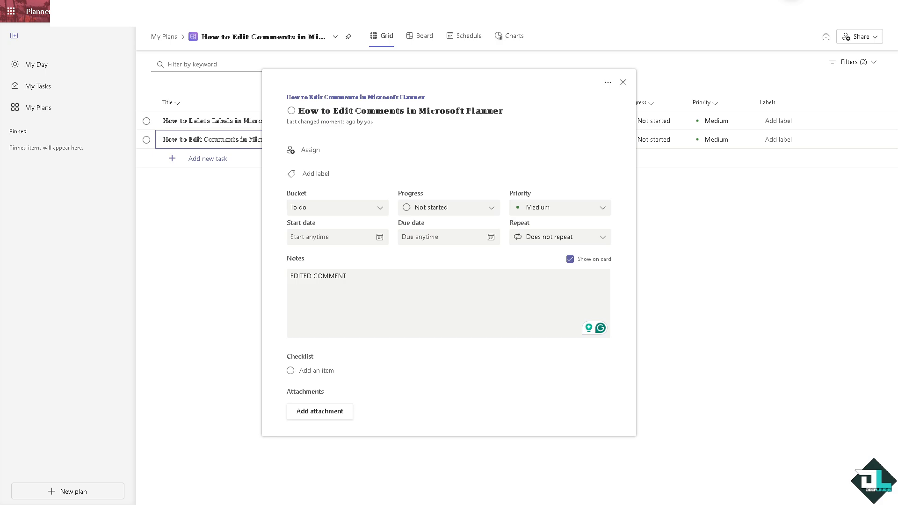
mouse_move(290, 350)
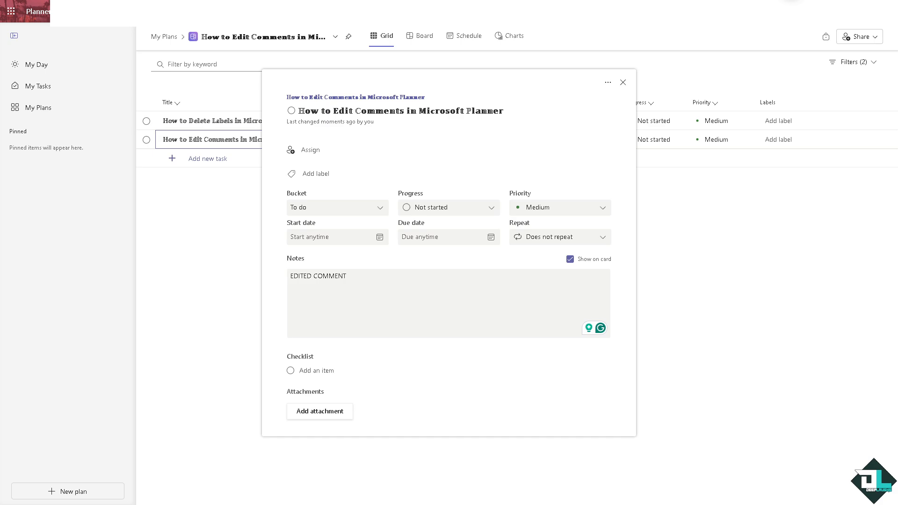
mouse_move(145, 184)
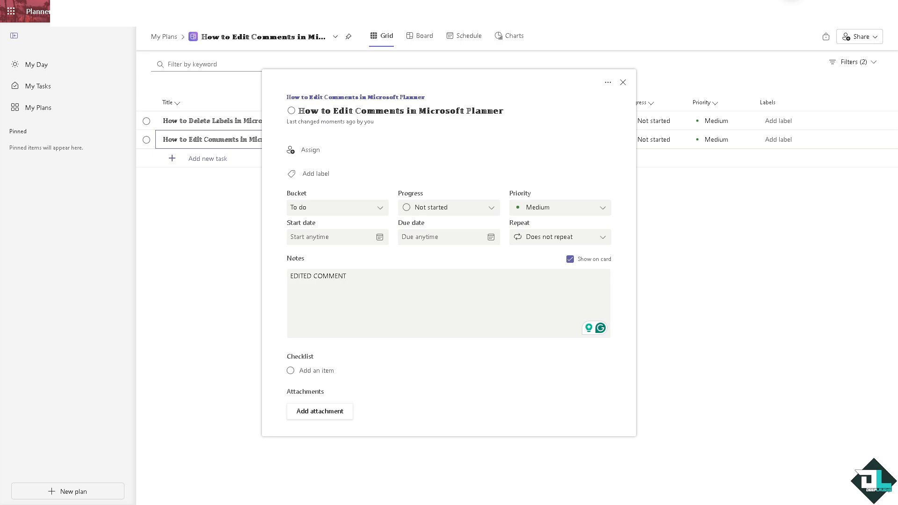
mouse_move(329, 263)
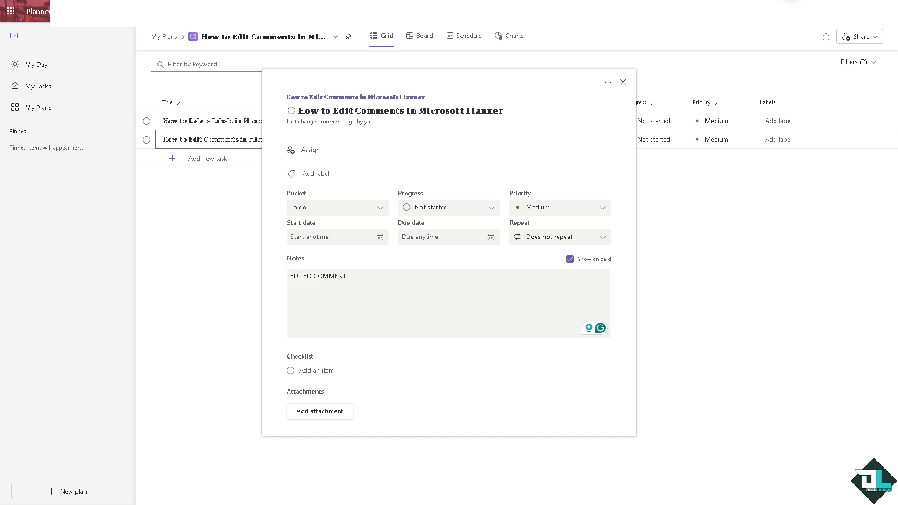
mouse_move(615, 123)
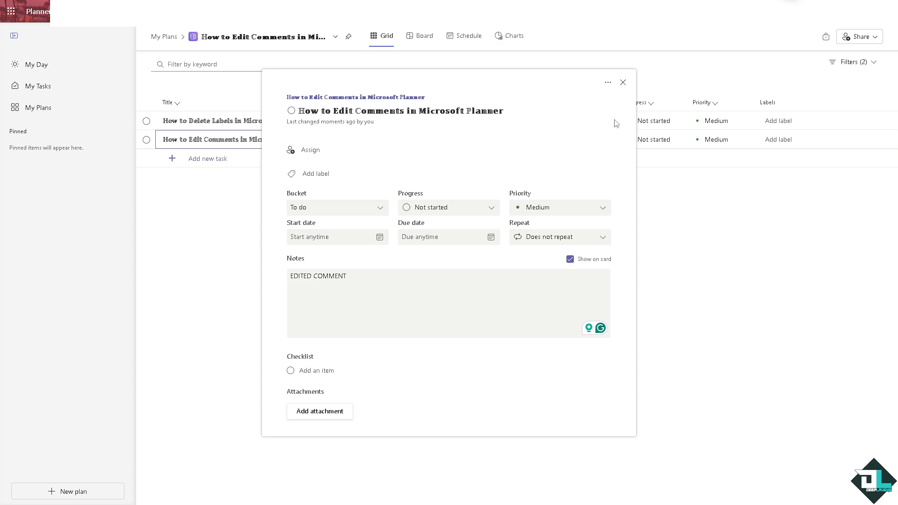
click(623, 83)
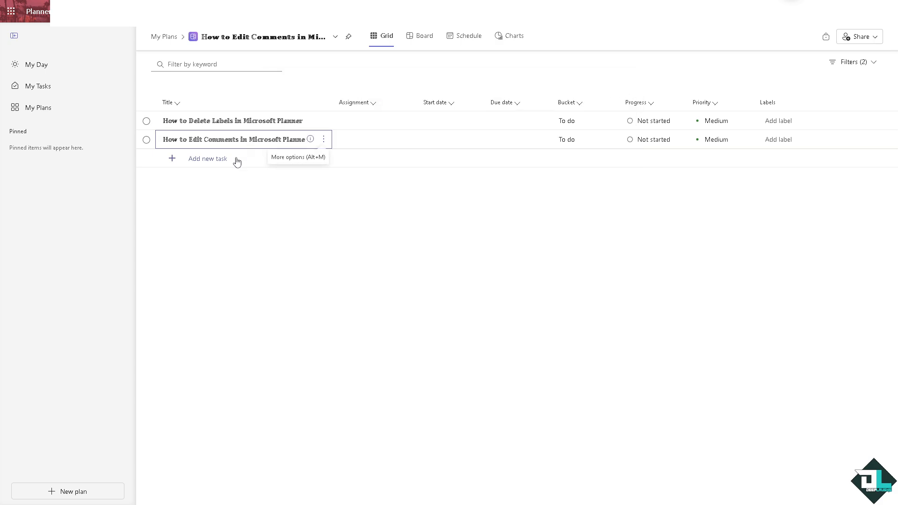